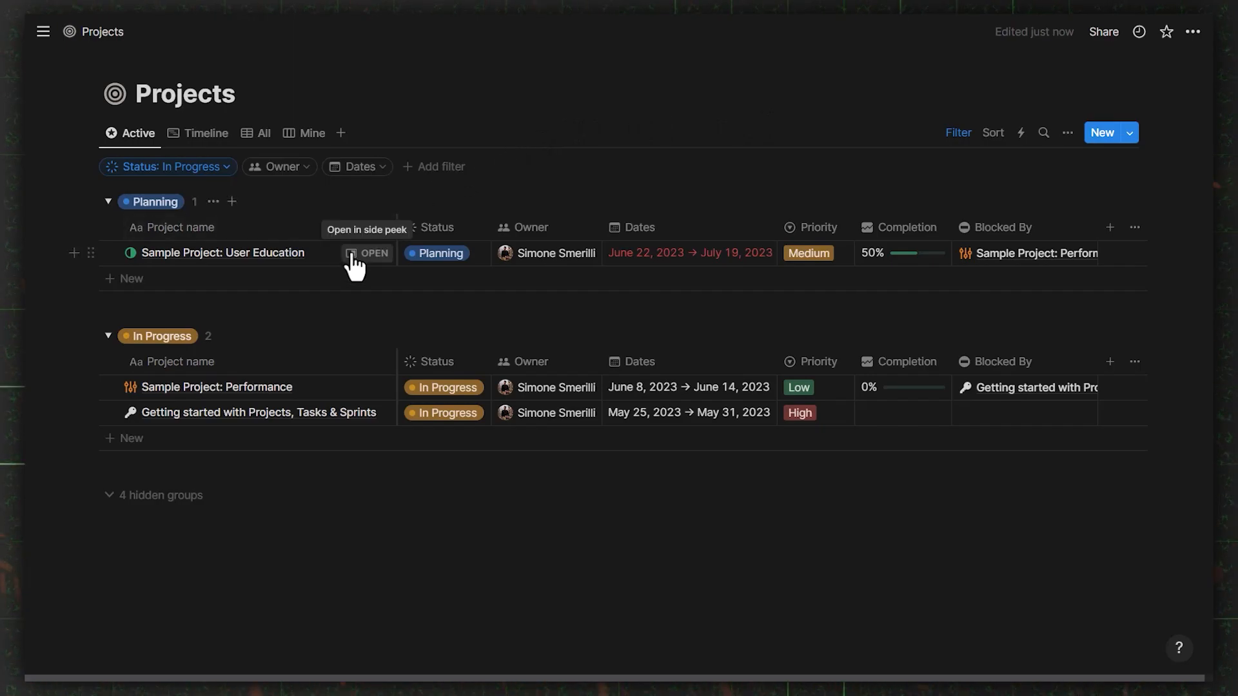
# Open Sample Project: User Education and reach the Customize page panel for all Projects pages
pyautogui.click(369, 253)
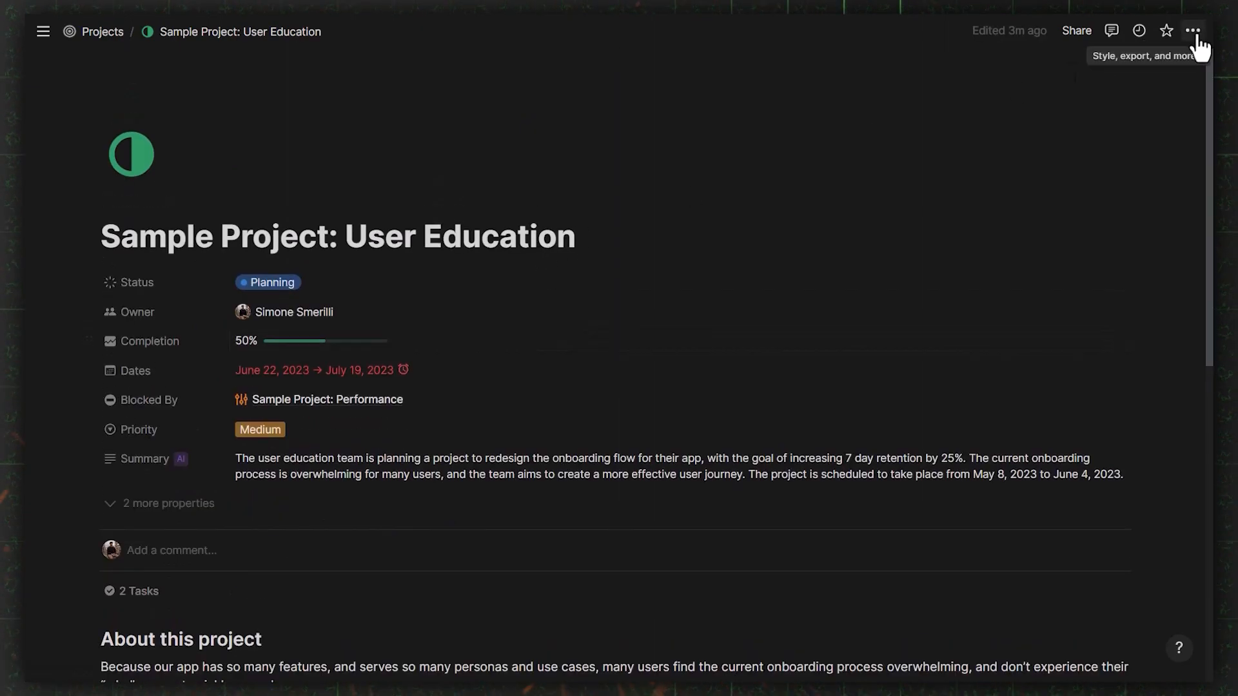
pyautogui.click(1193, 31)
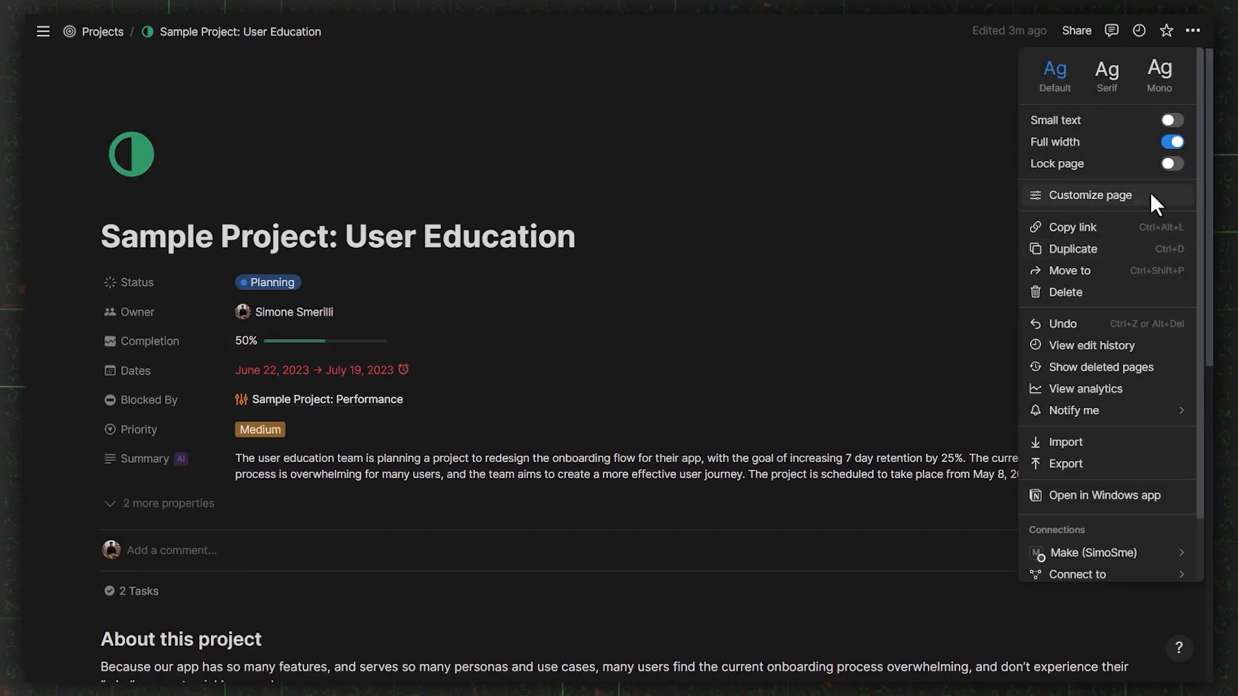
pyautogui.click(1090, 195)
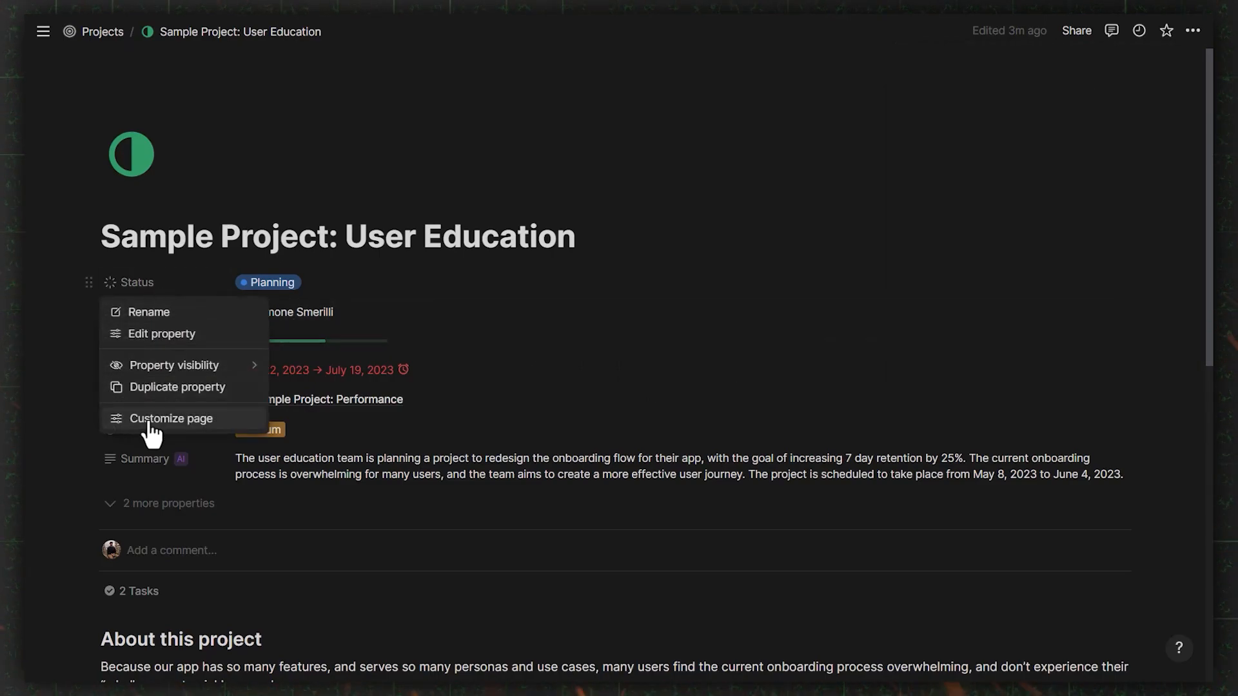
pyautogui.click(172, 418)
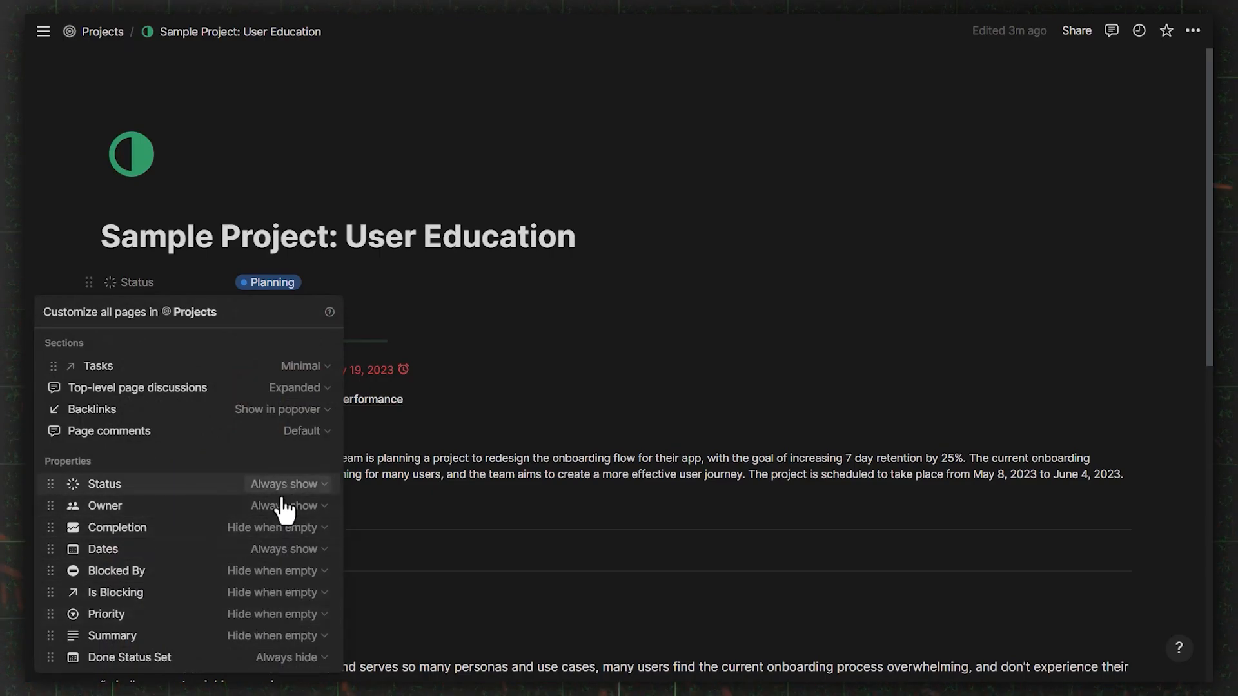
pyautogui.moveTo(284, 497)
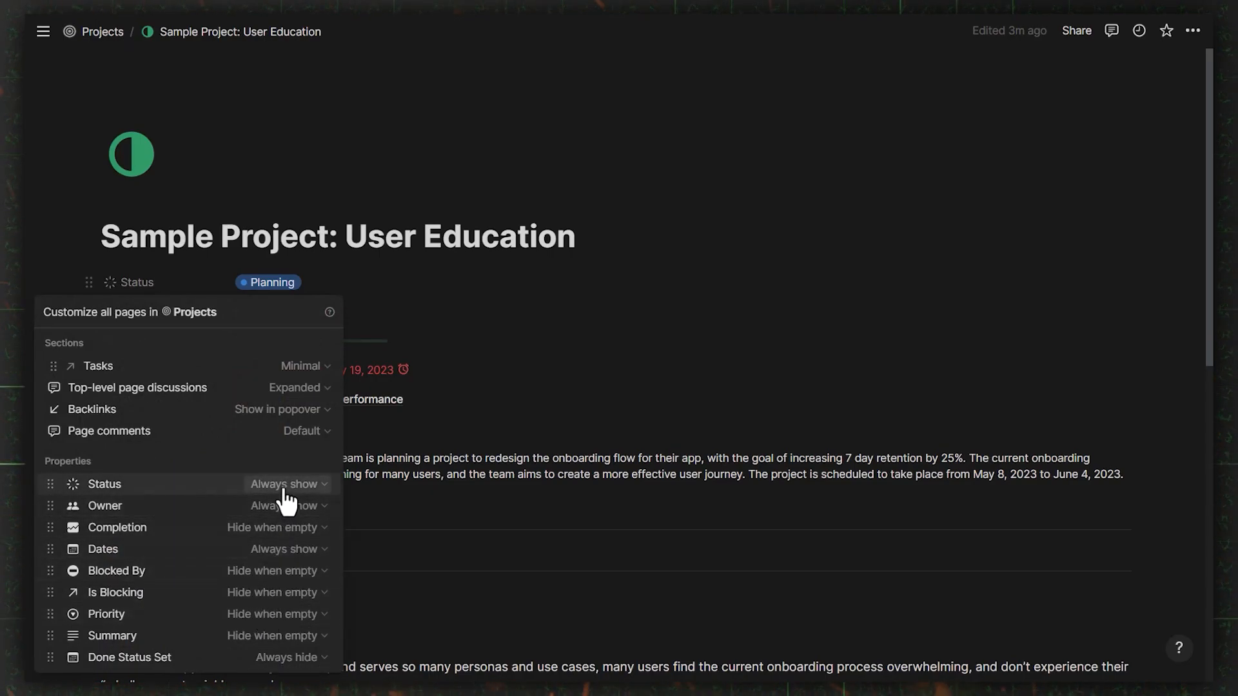
pyautogui.moveTo(302, 366)
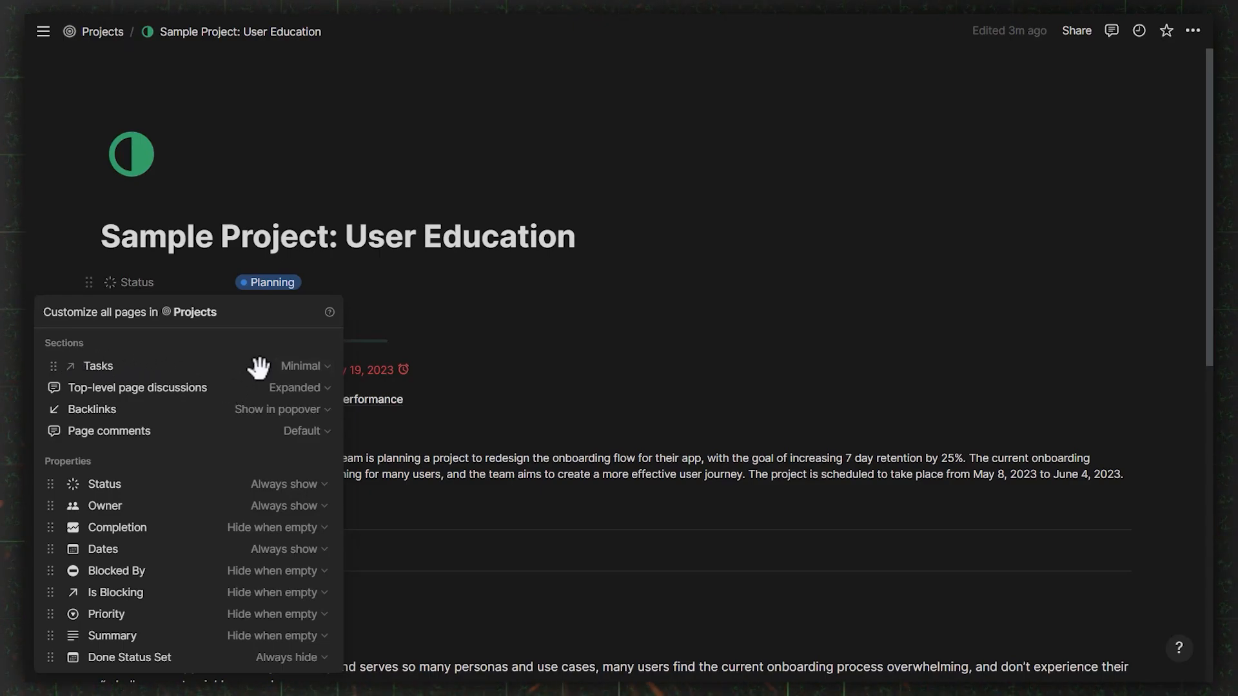
# Change Tasks from Minimal to As property, then open the Tasks property options
pyautogui.click(302, 365)
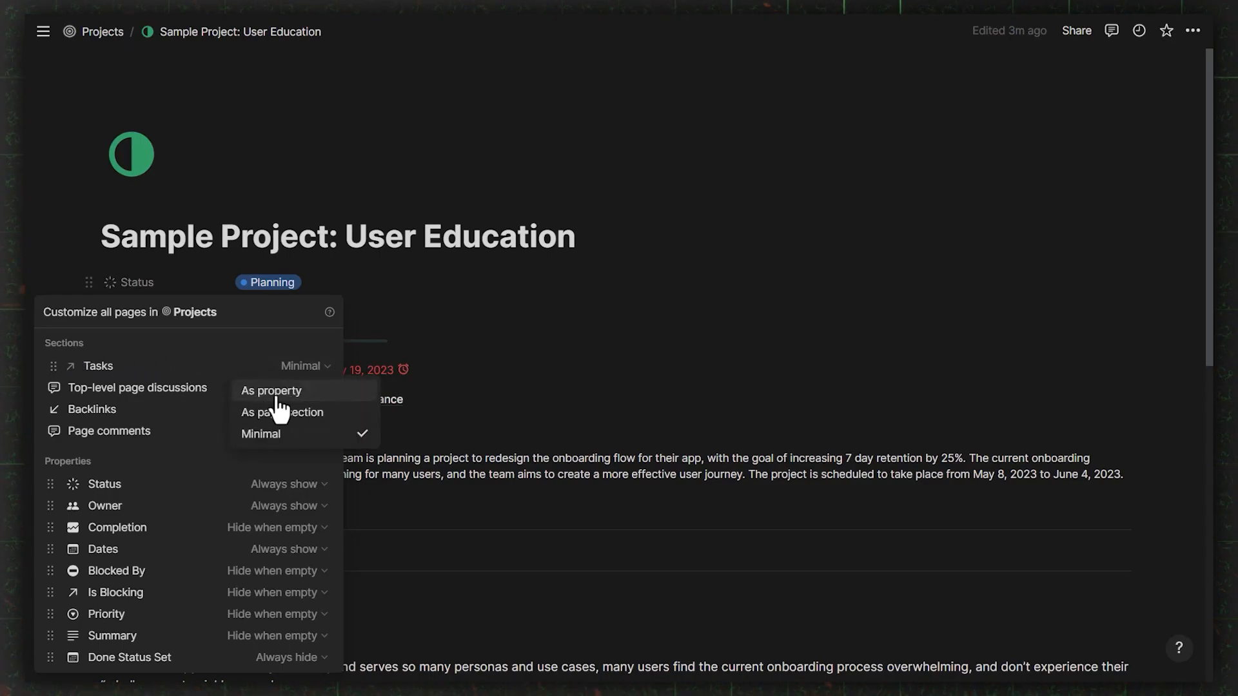
pyautogui.moveTo(292, 441)
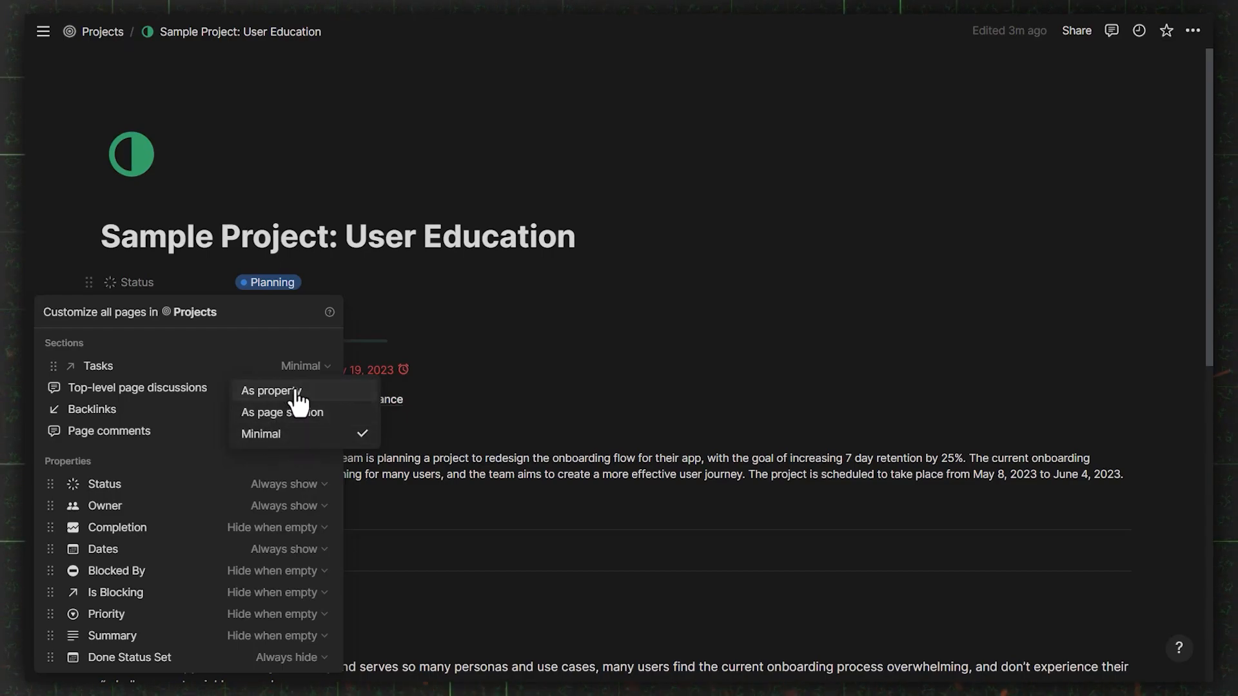
pyautogui.click(282, 411)
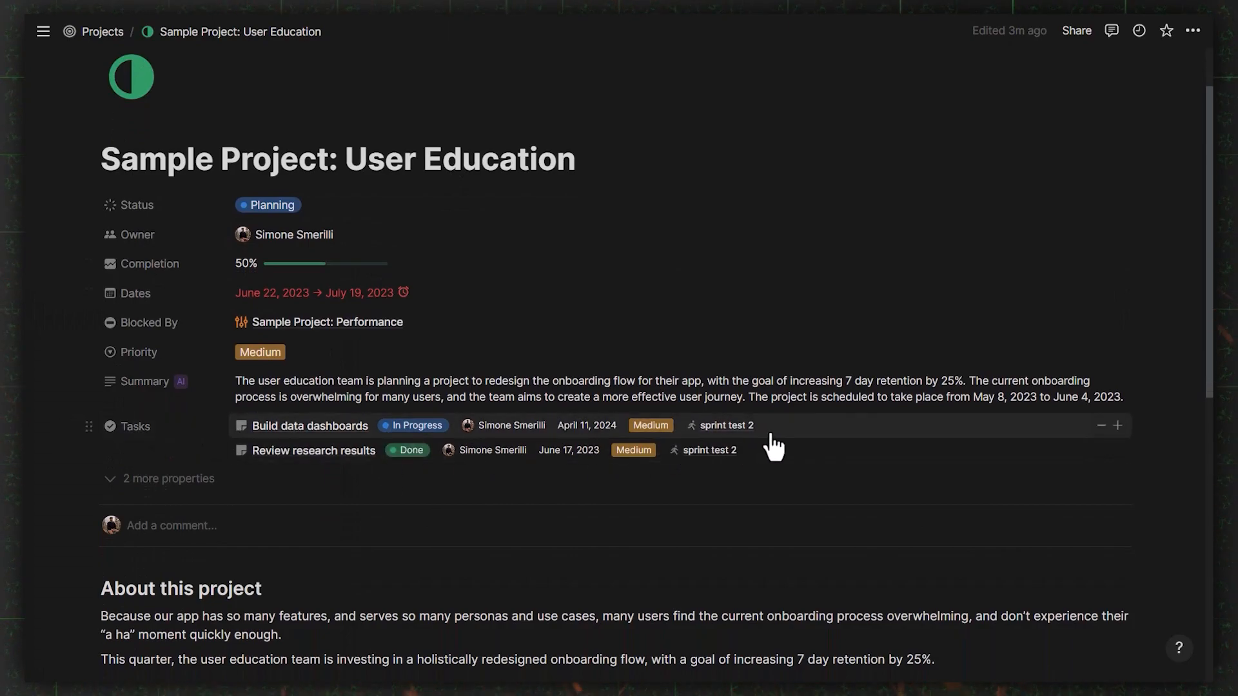
pyautogui.click(1117, 425)
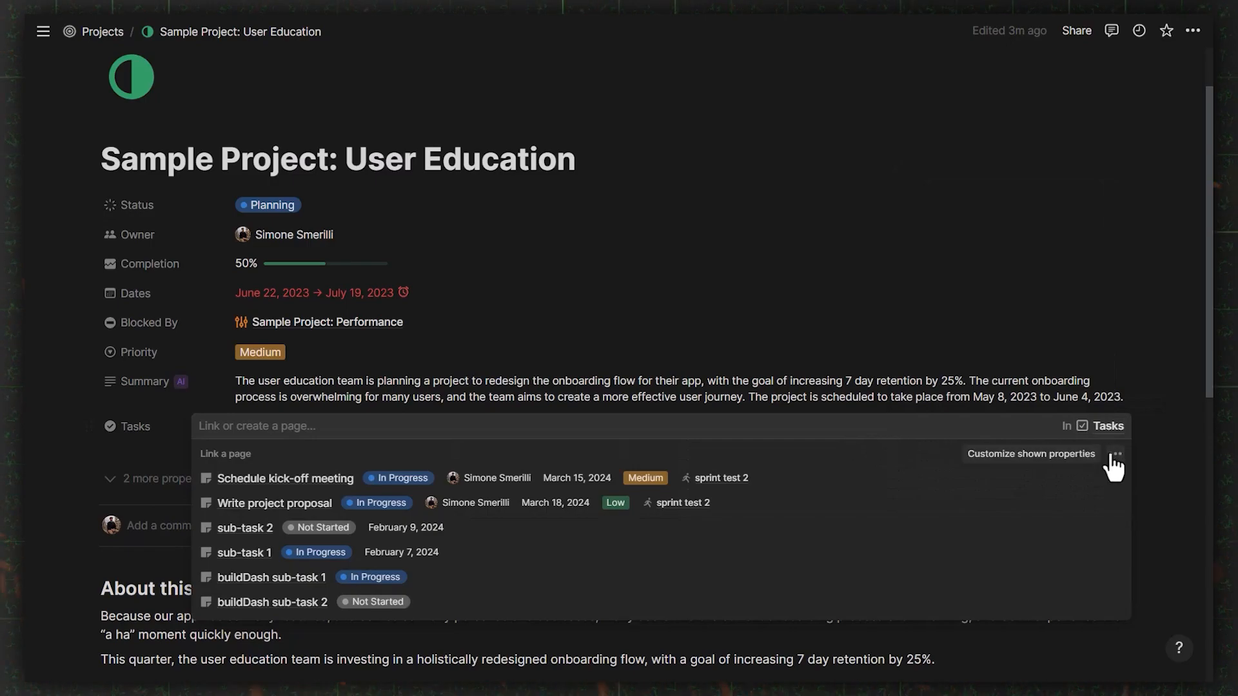
pyautogui.click(1114, 454)
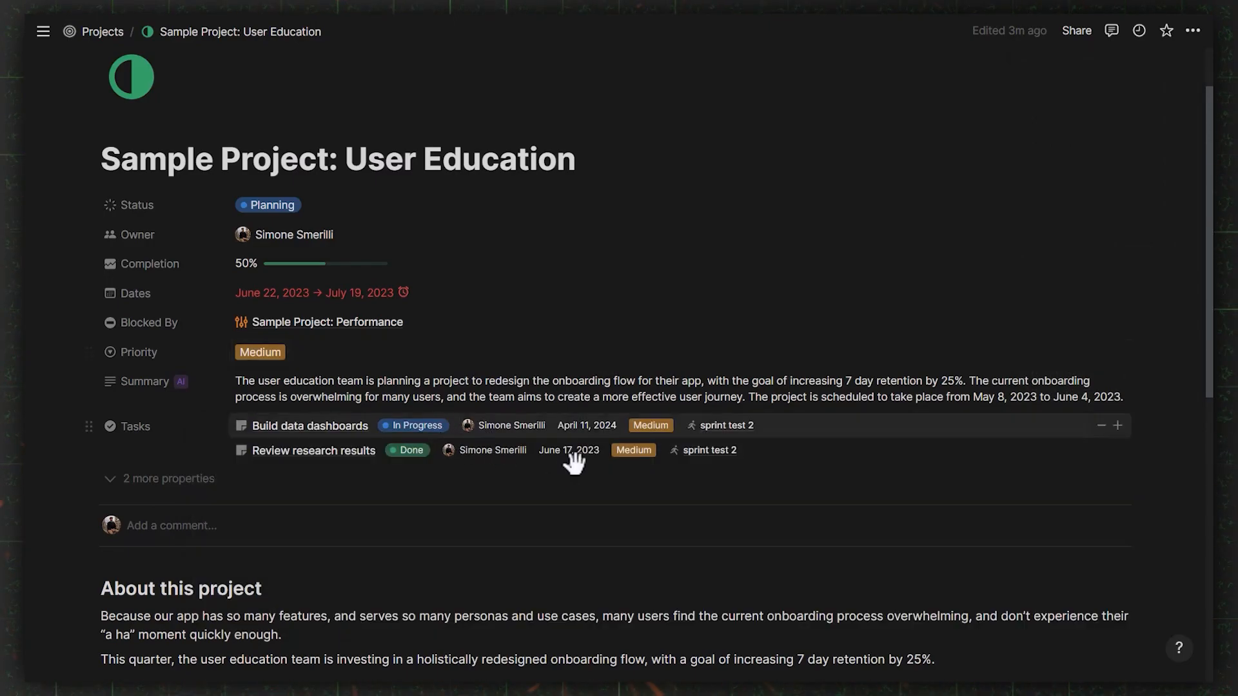
pyautogui.click(310, 425)
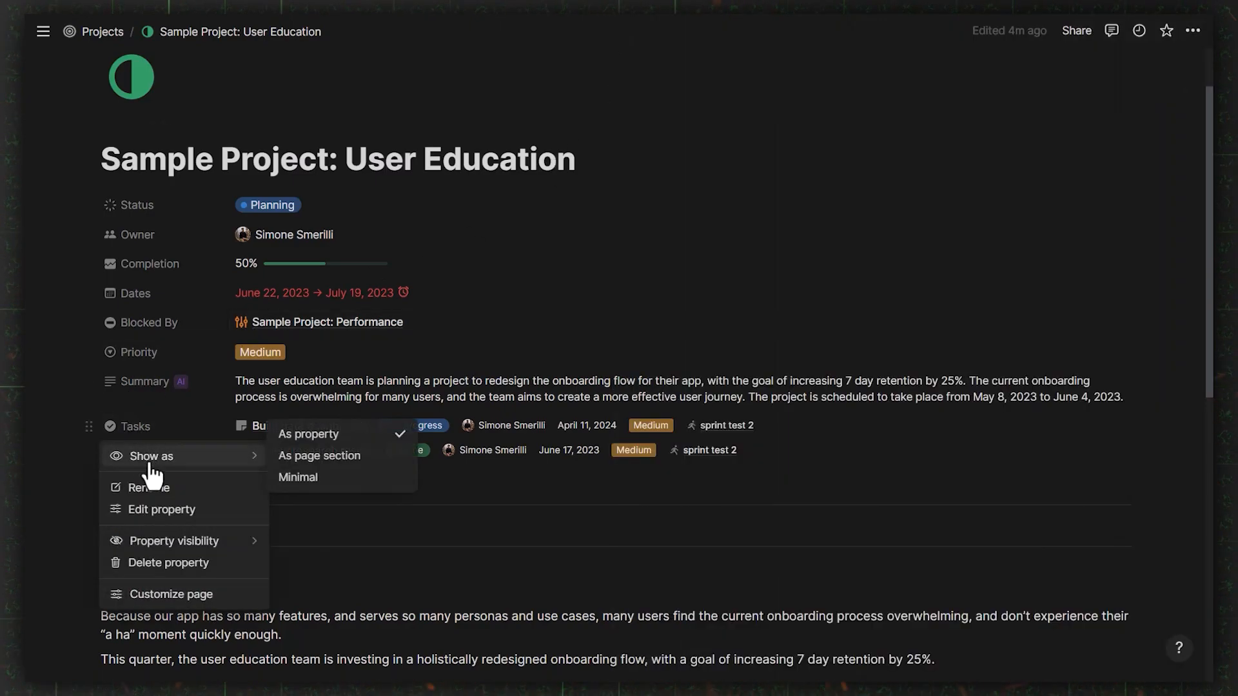
pyautogui.moveTo(326, 468)
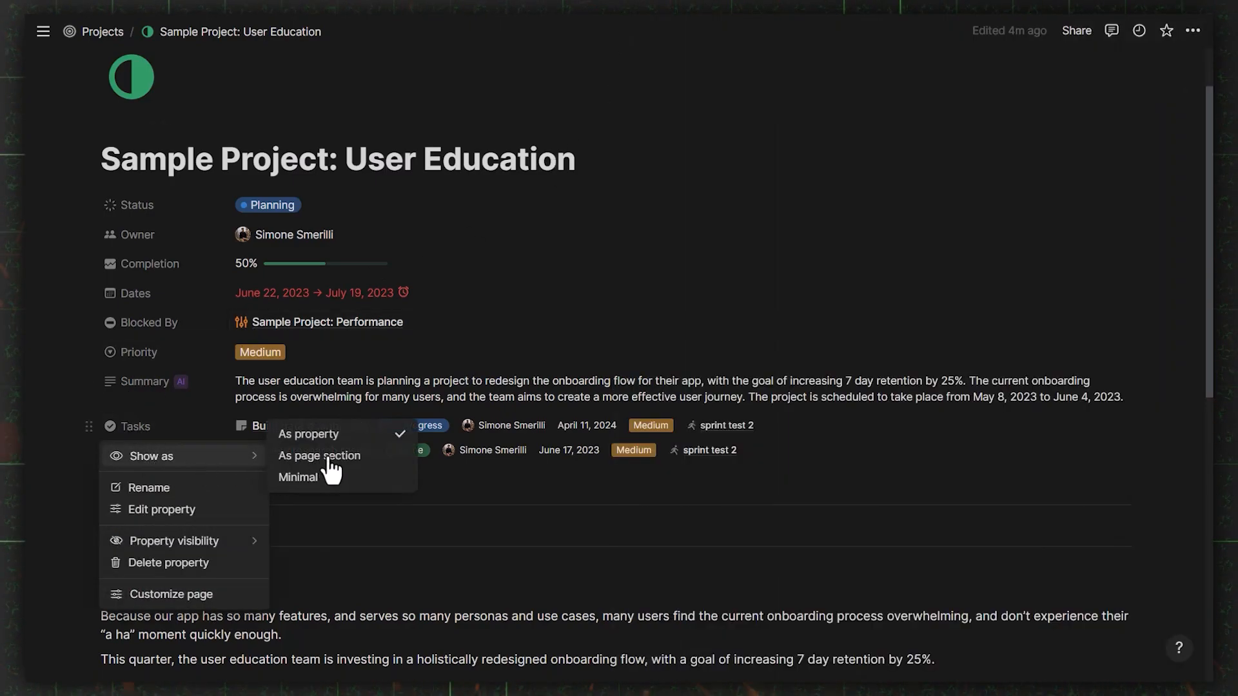
# Show Tasks as a page section with Sprint visible in the linked task rows
pyautogui.click(319, 456)
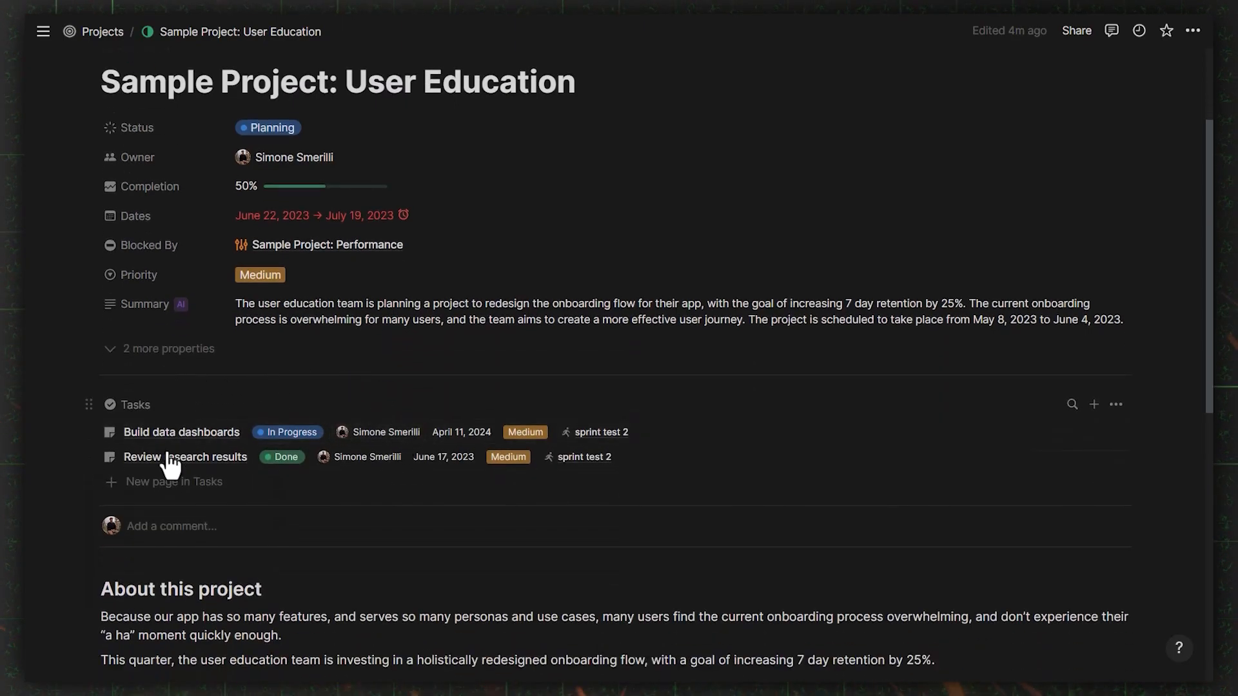
pyautogui.moveTo(435, 457)
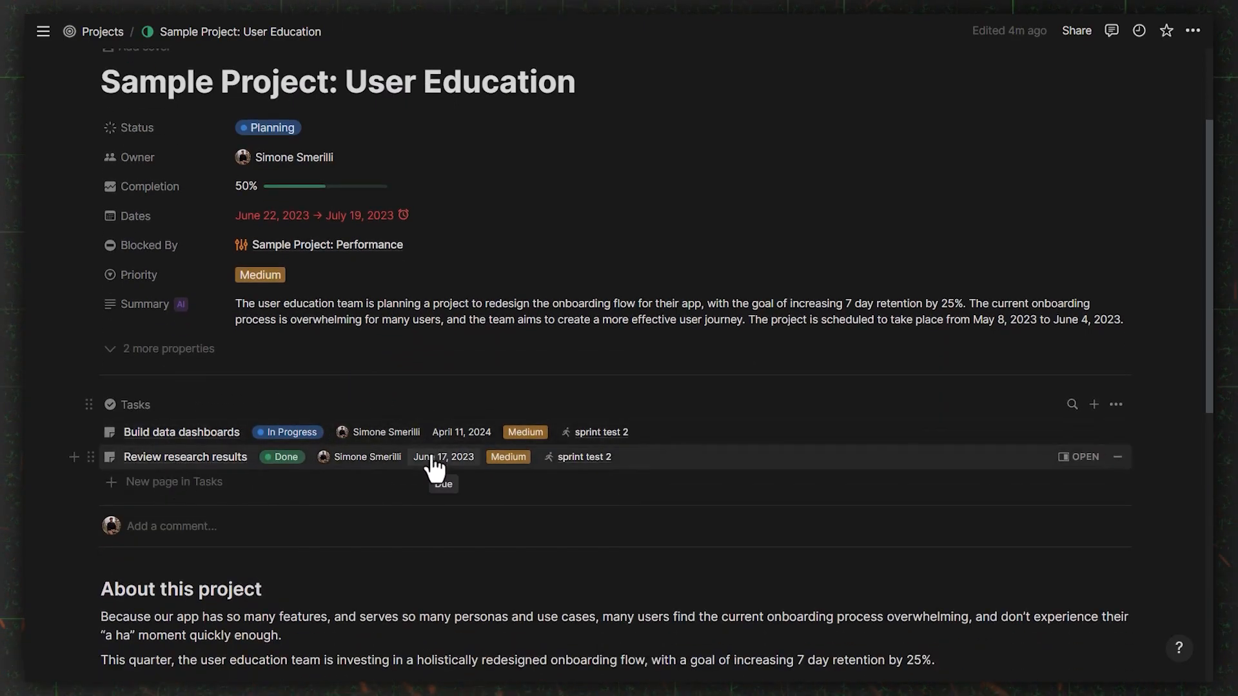
pyautogui.click(1115, 404)
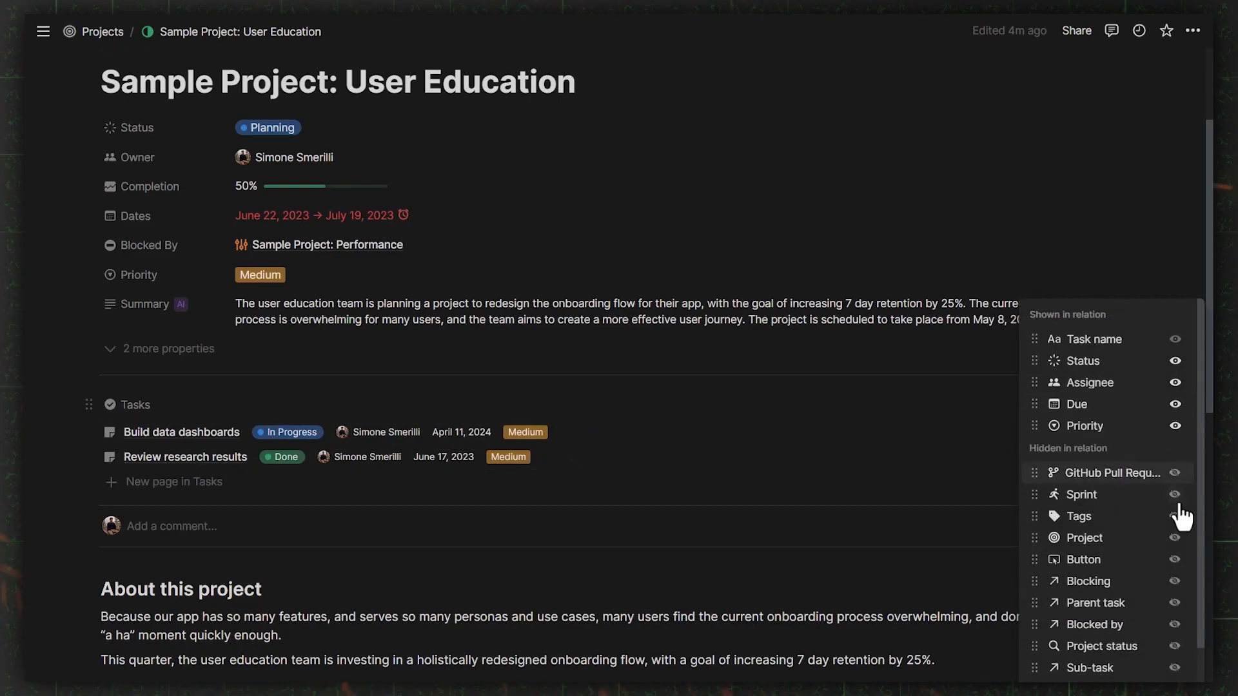
pyautogui.click(1175, 495)
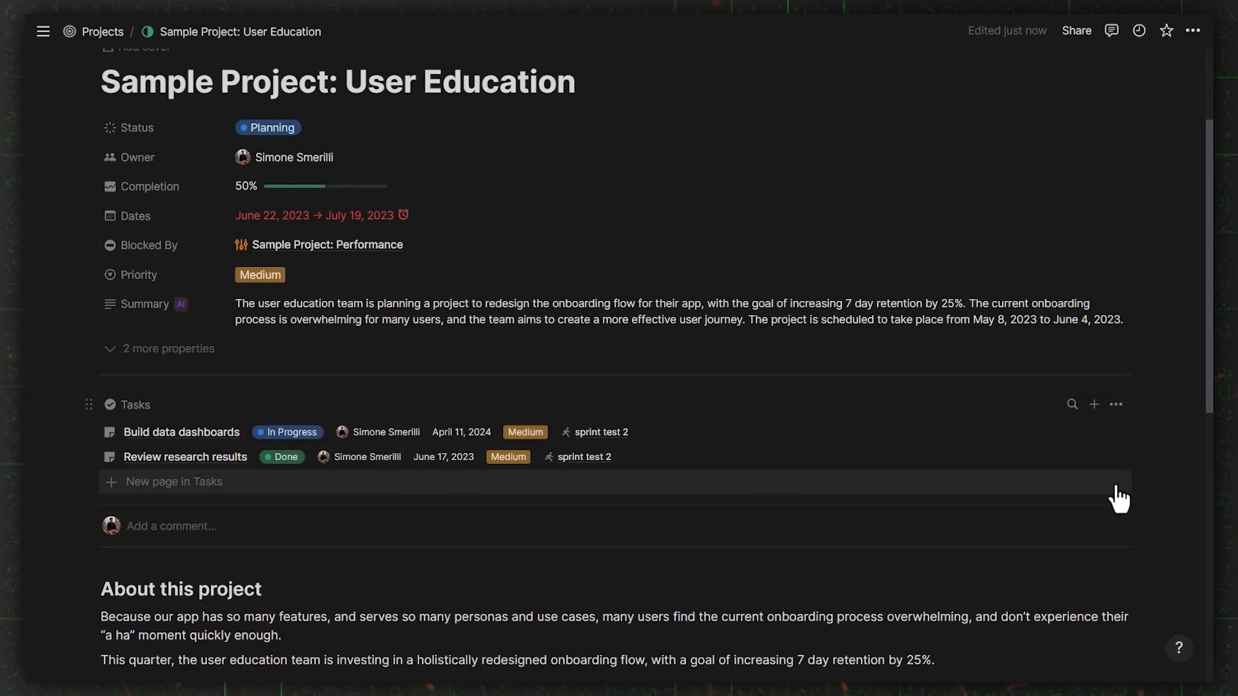
# Add a 'testing 123' task to the project, then delete that task
pyautogui.click(1093, 404)
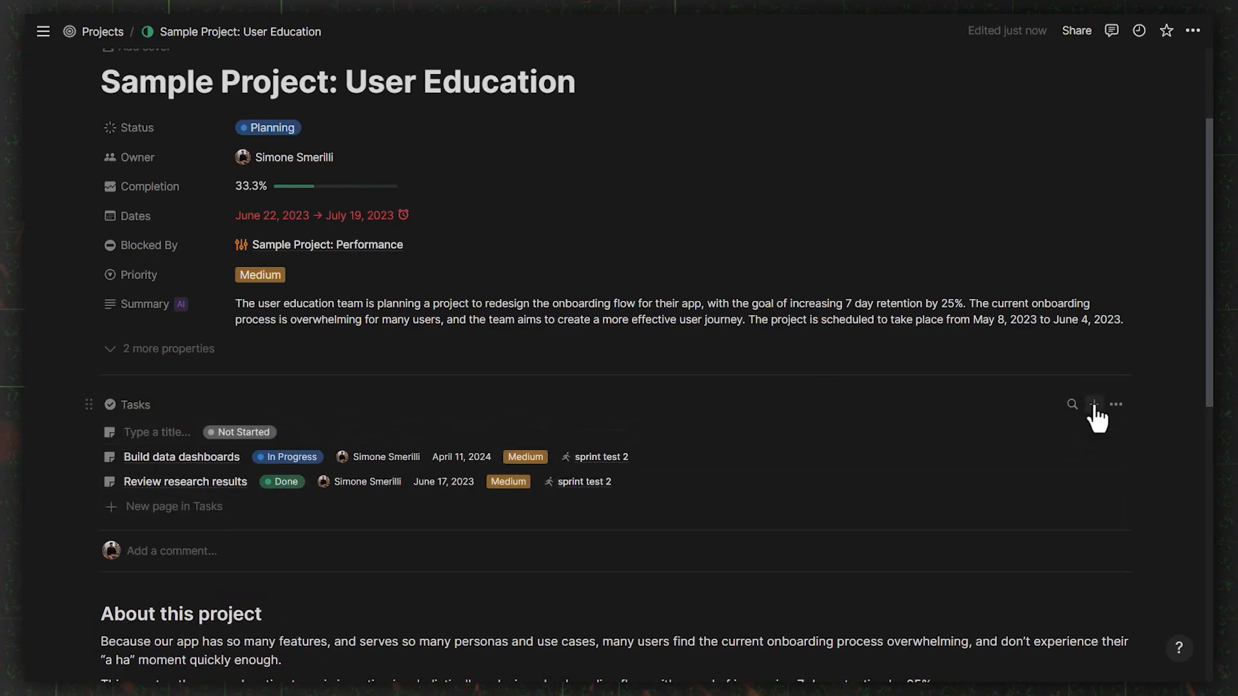
pyautogui.write('tw')
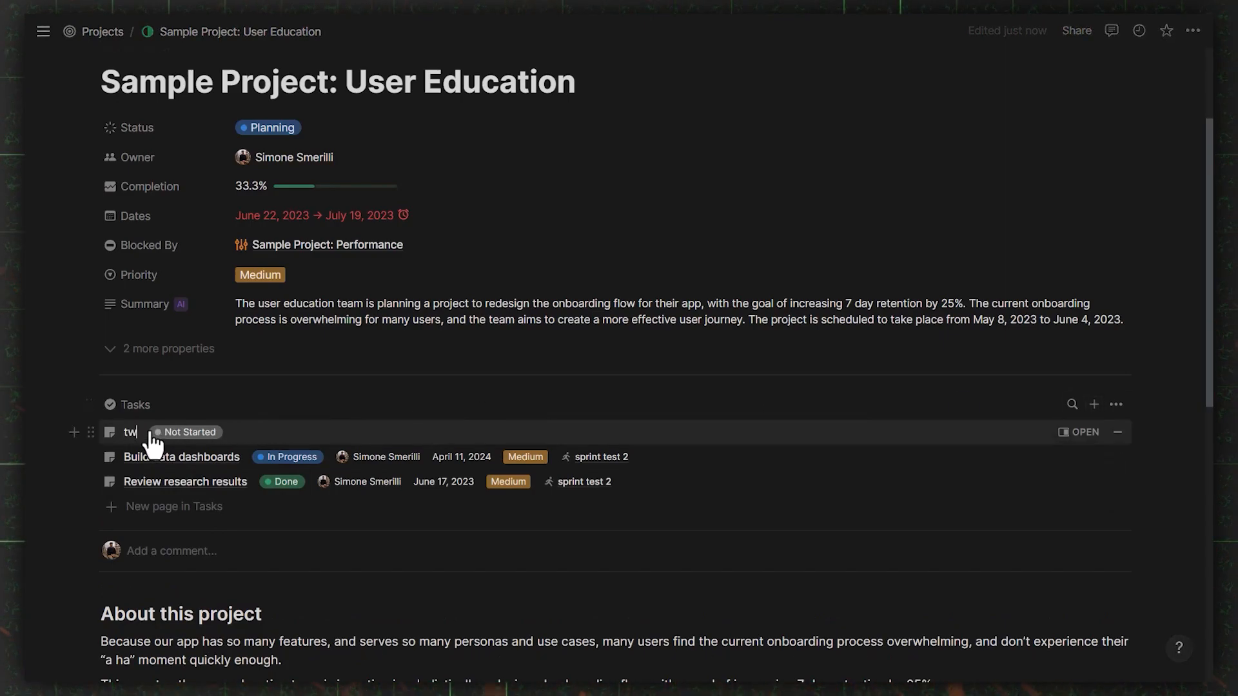
pyautogui.write('esting 123')
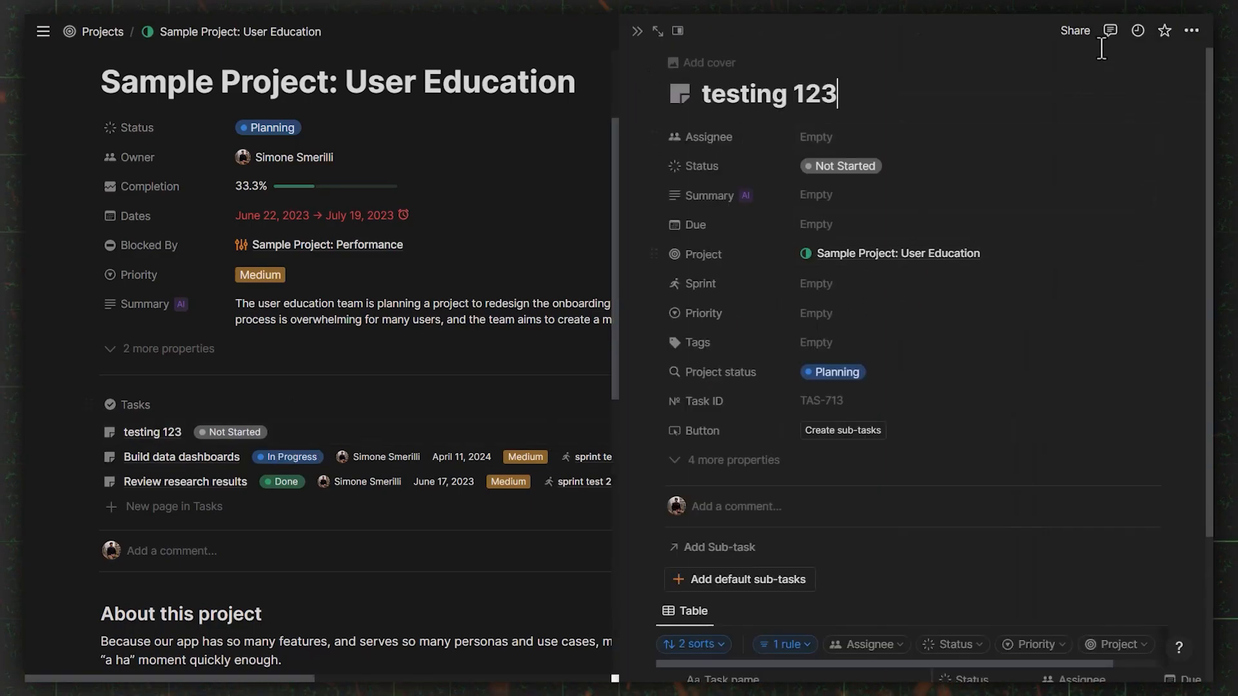
pyautogui.click(1192, 31)
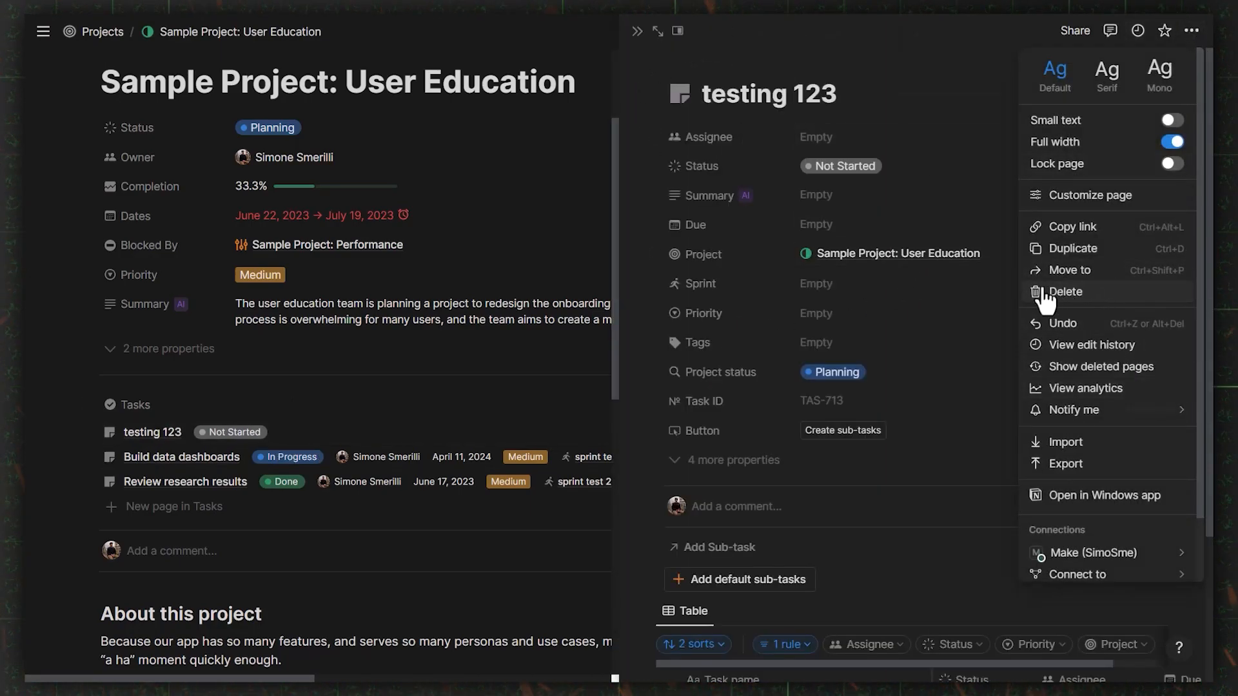
pyautogui.click(1066, 291)
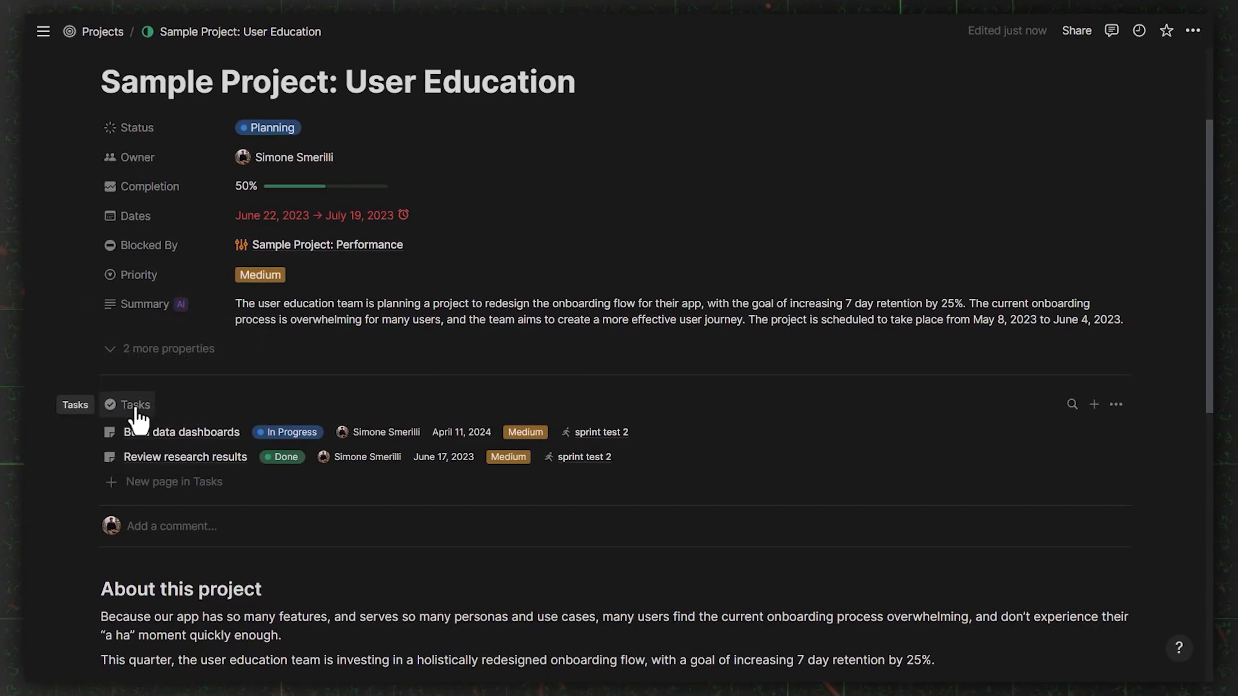
# Set the Tasks relation to Minimal, showing '2 Tasks', and toggle Sprint's visibility
pyautogui.click(134, 404)
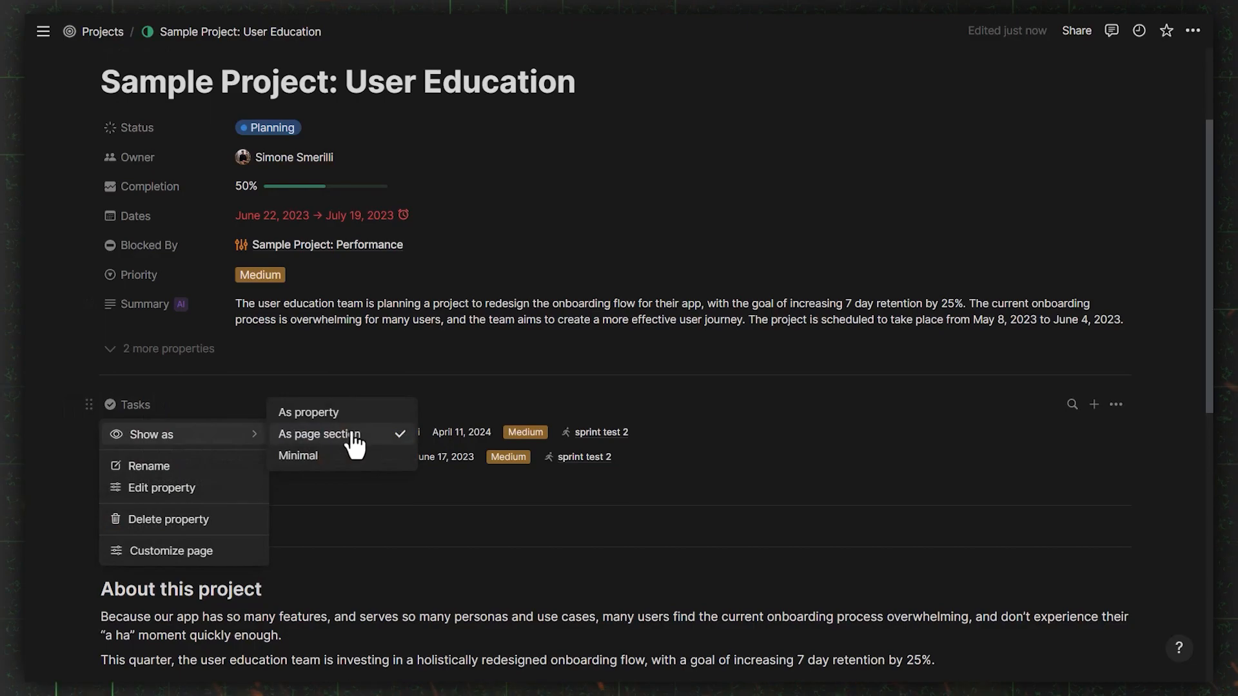
pyautogui.click(298, 456)
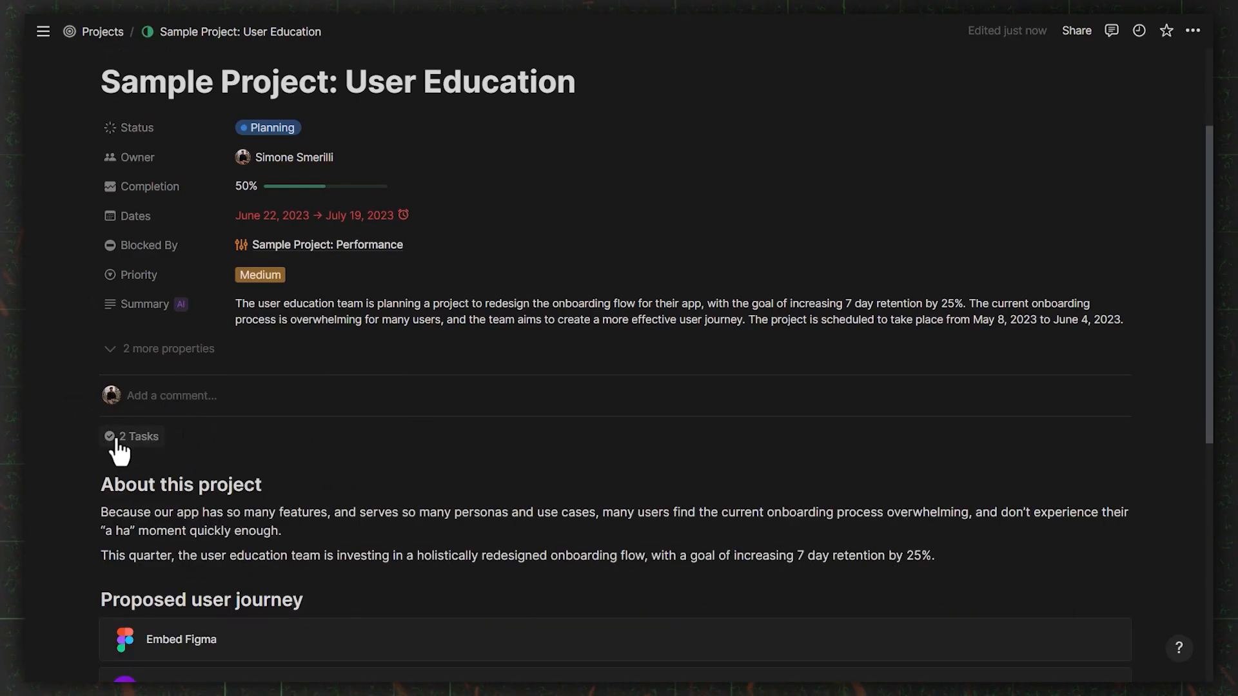
pyautogui.click(133, 436)
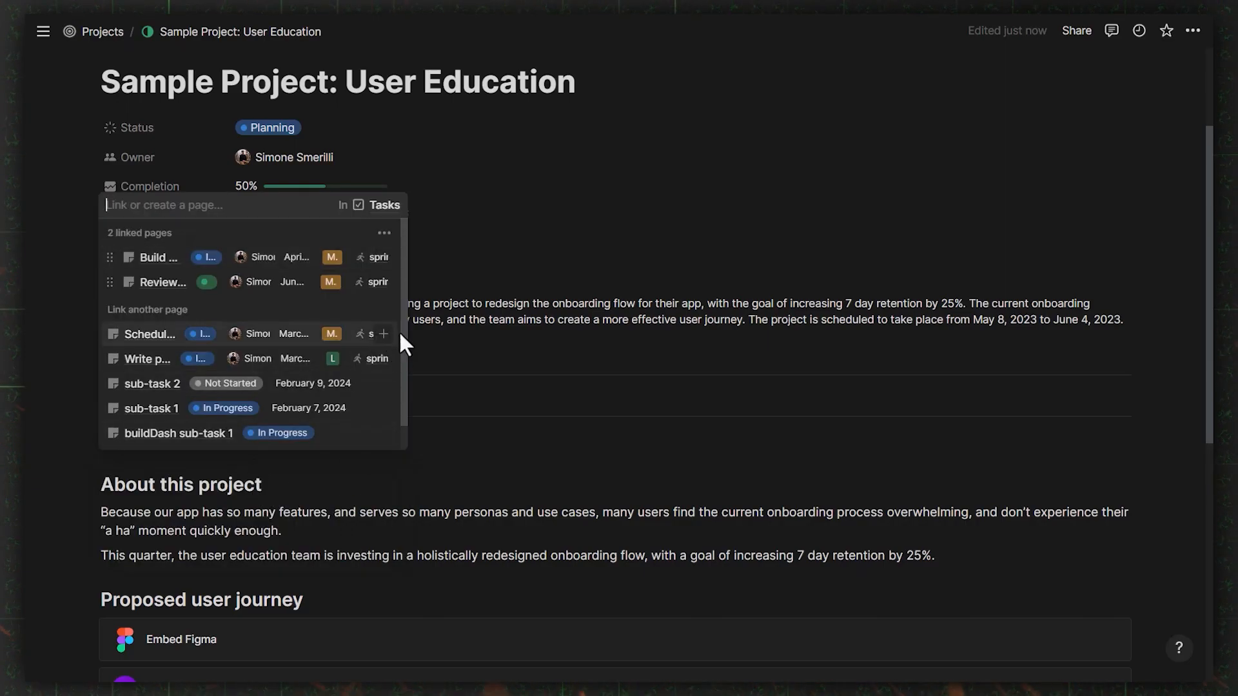
pyautogui.click(383, 333)
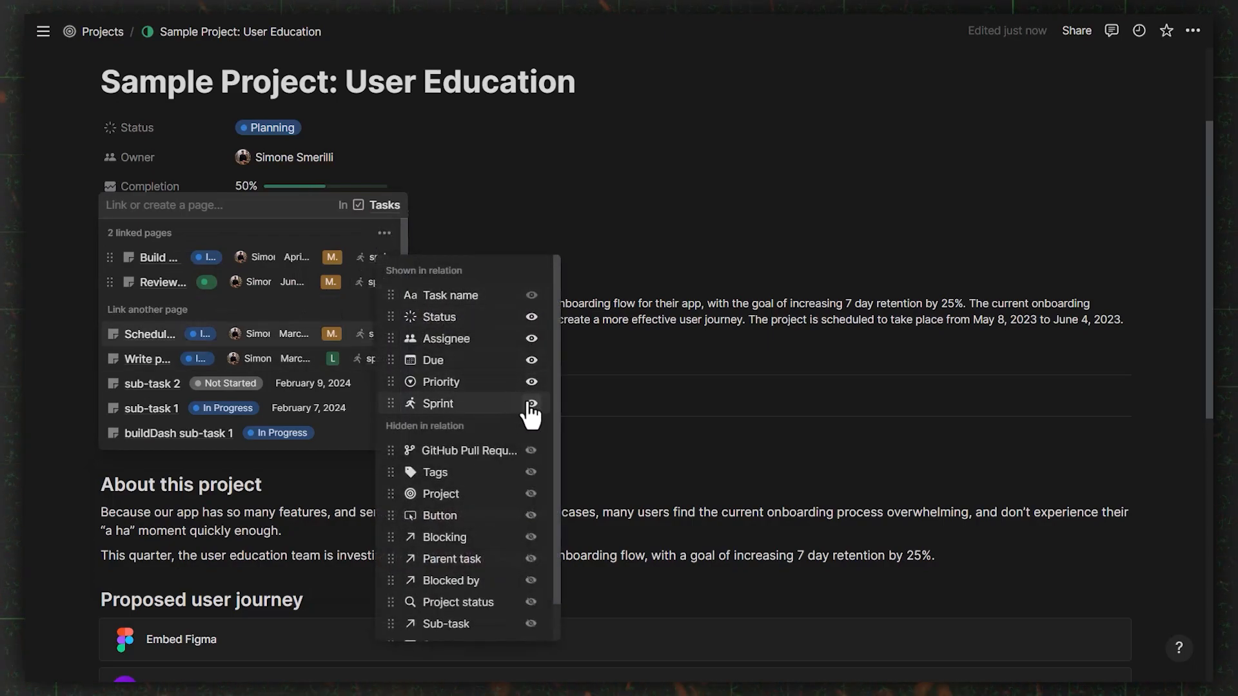
pyautogui.click(532, 403)
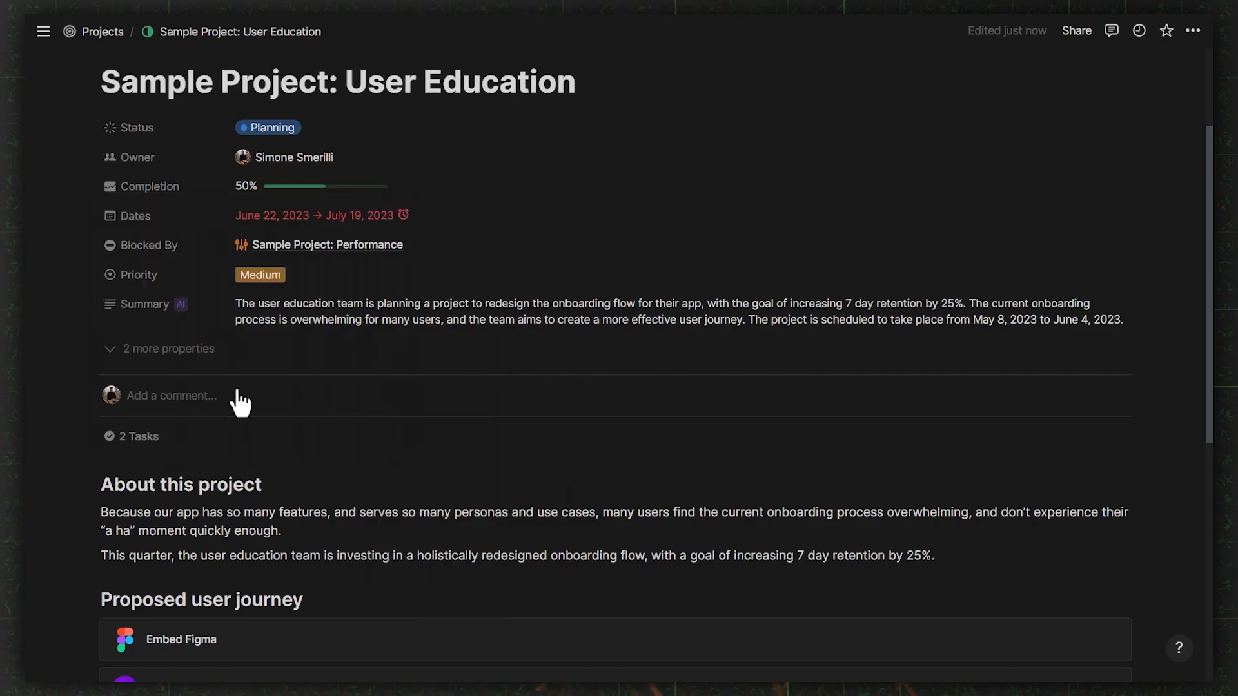
pyautogui.scroll(-3)
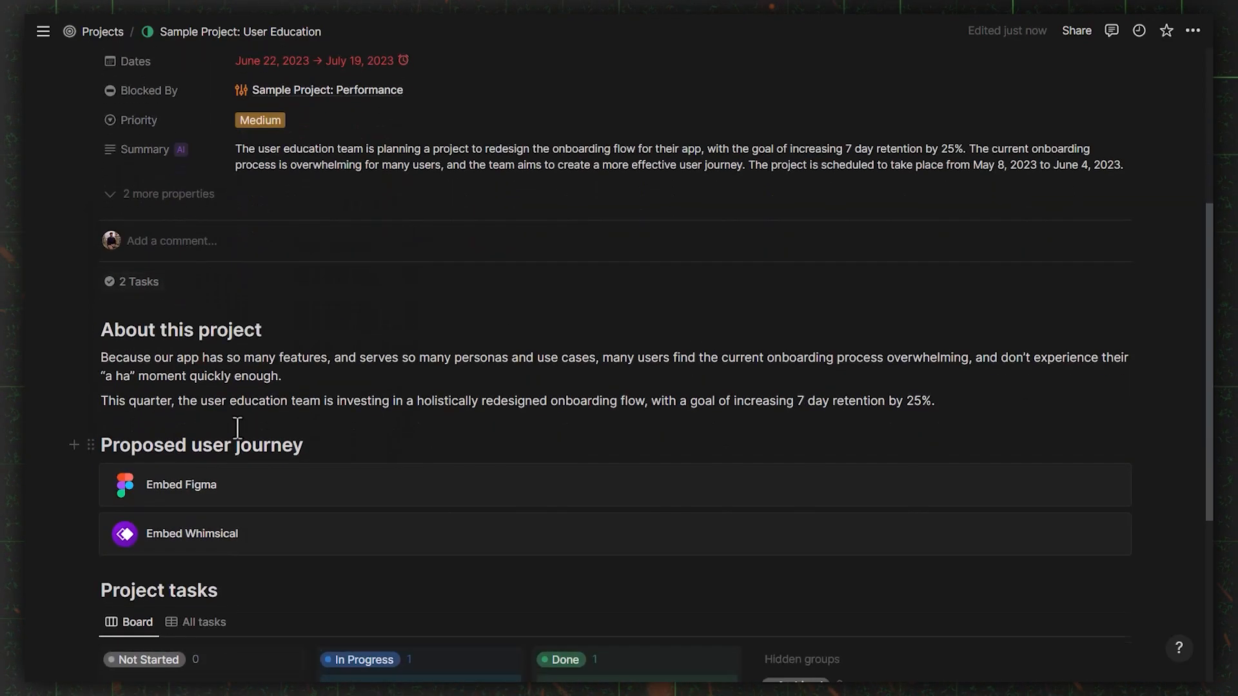
pyautogui.scroll(-3)
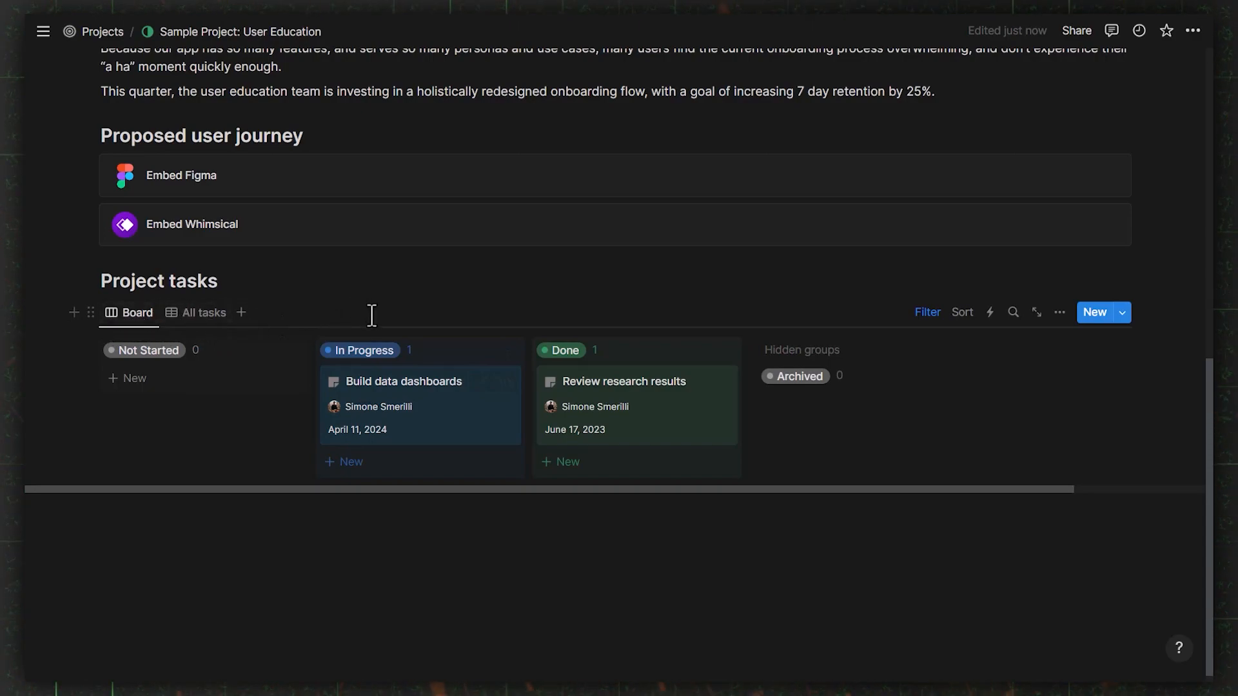
pyautogui.click(926, 312)
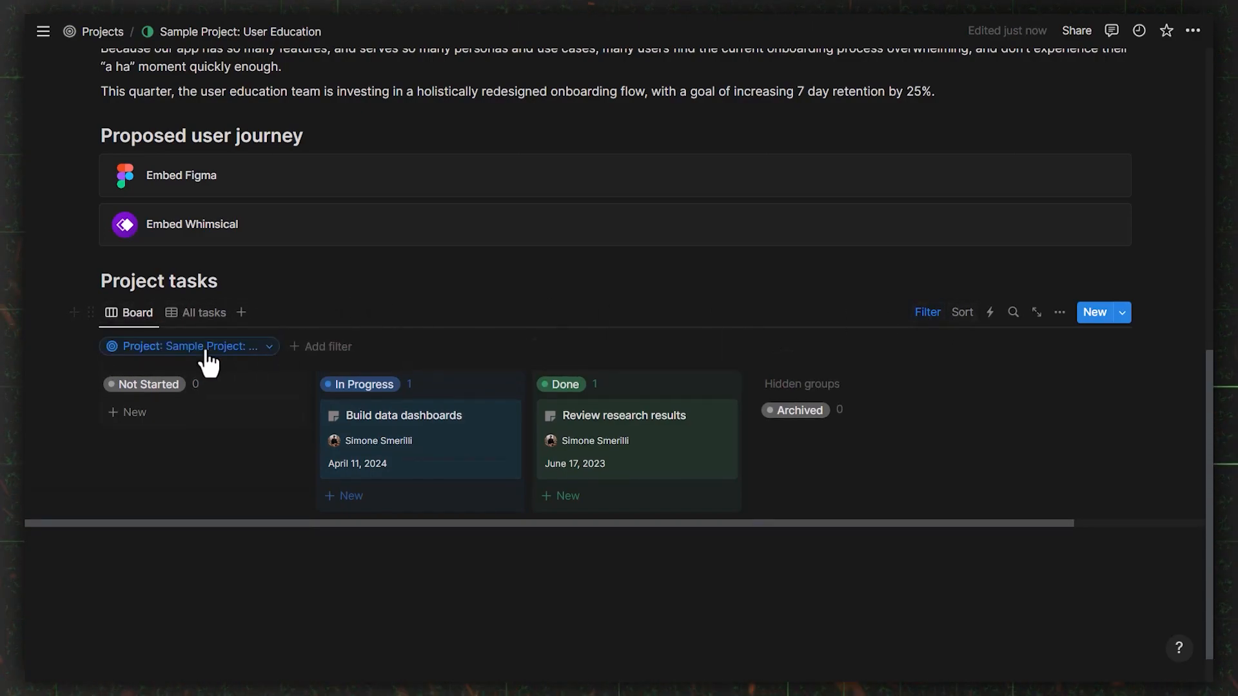
pyautogui.click(189, 346)
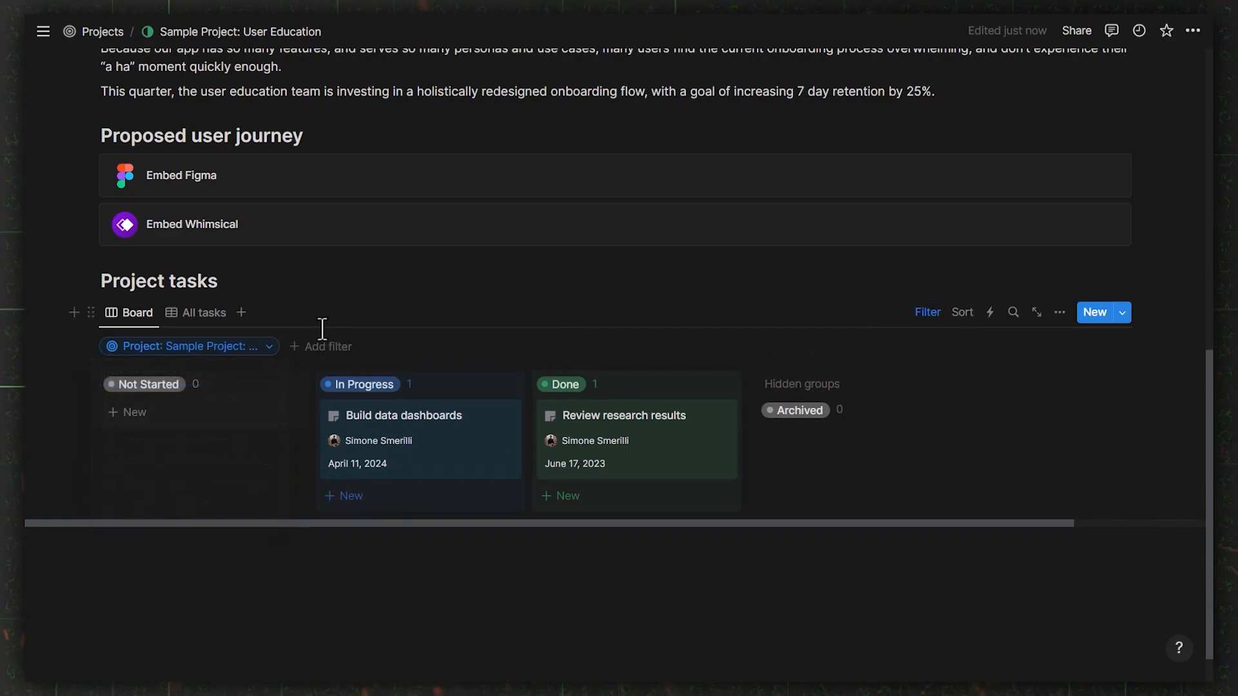
pyautogui.scroll(3)
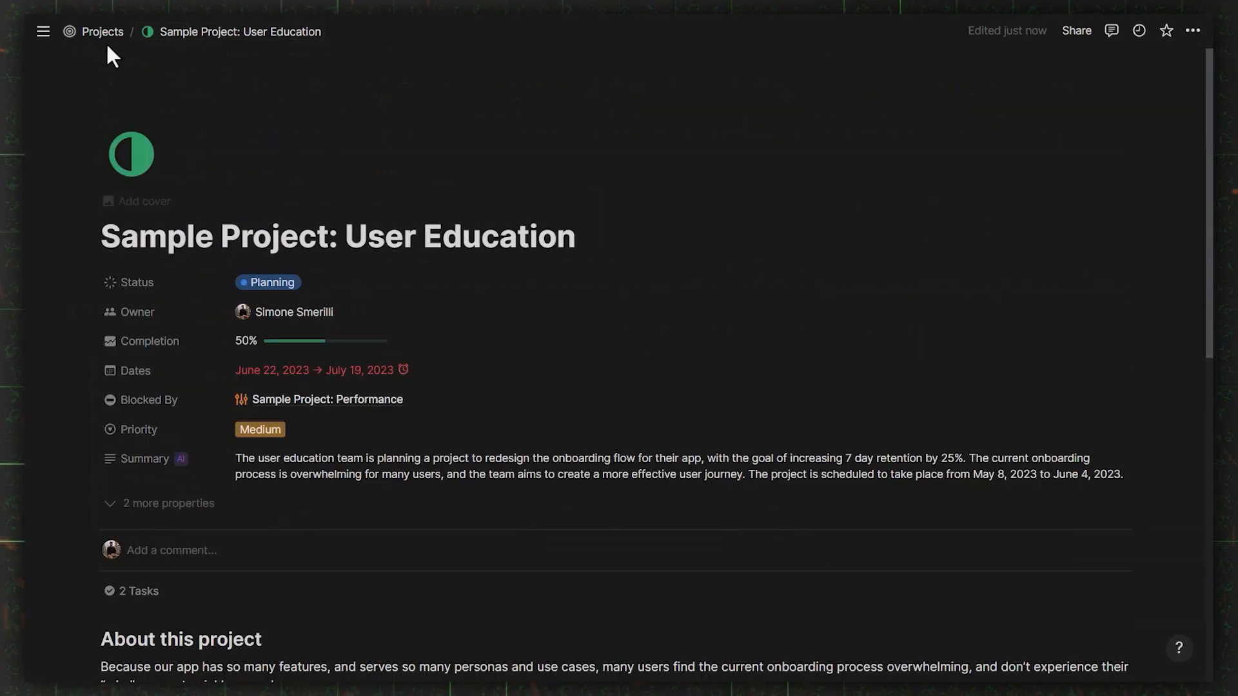
# Inspect the New Project template's Project filter on tasks, then return to Projects
pyautogui.click(102, 32)
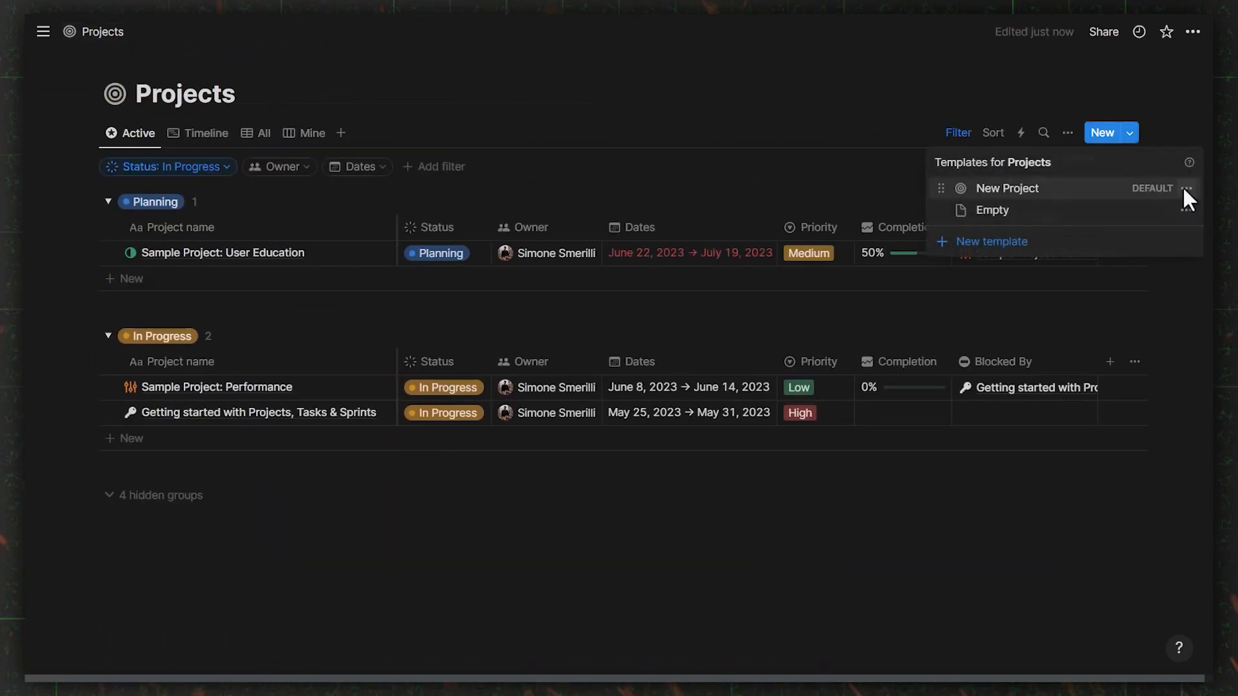
pyautogui.click(1006, 187)
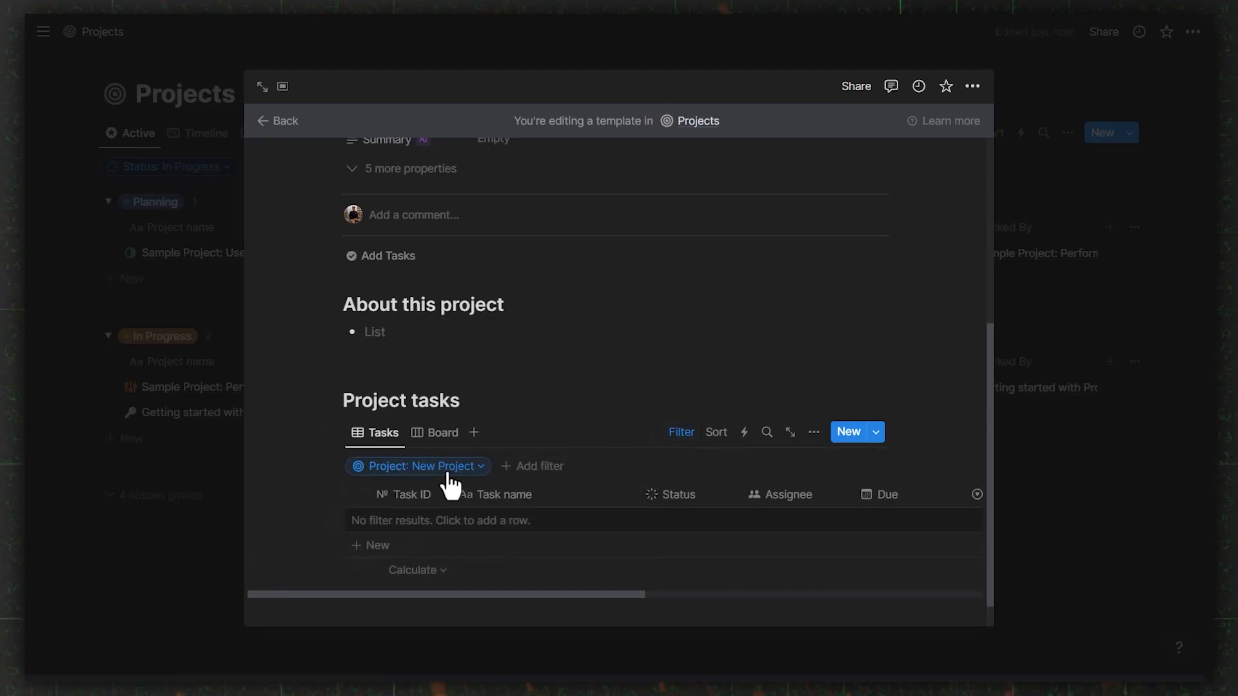
pyautogui.click(417, 465)
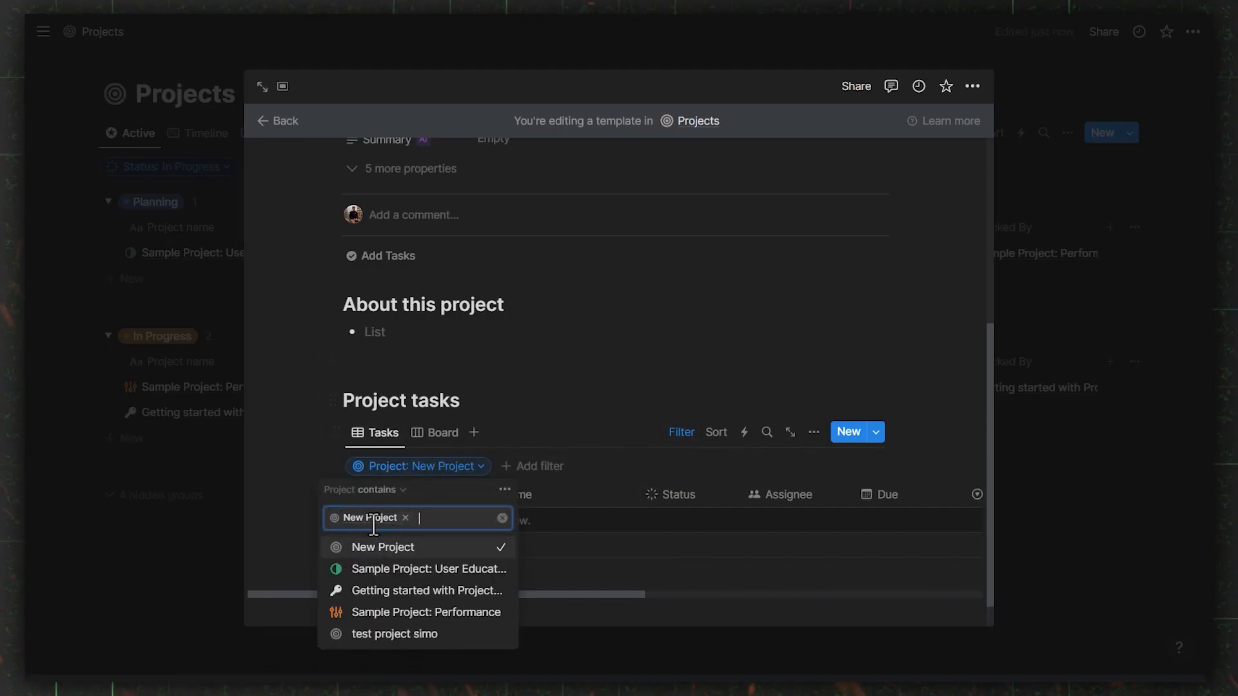
pyautogui.click(221, 441)
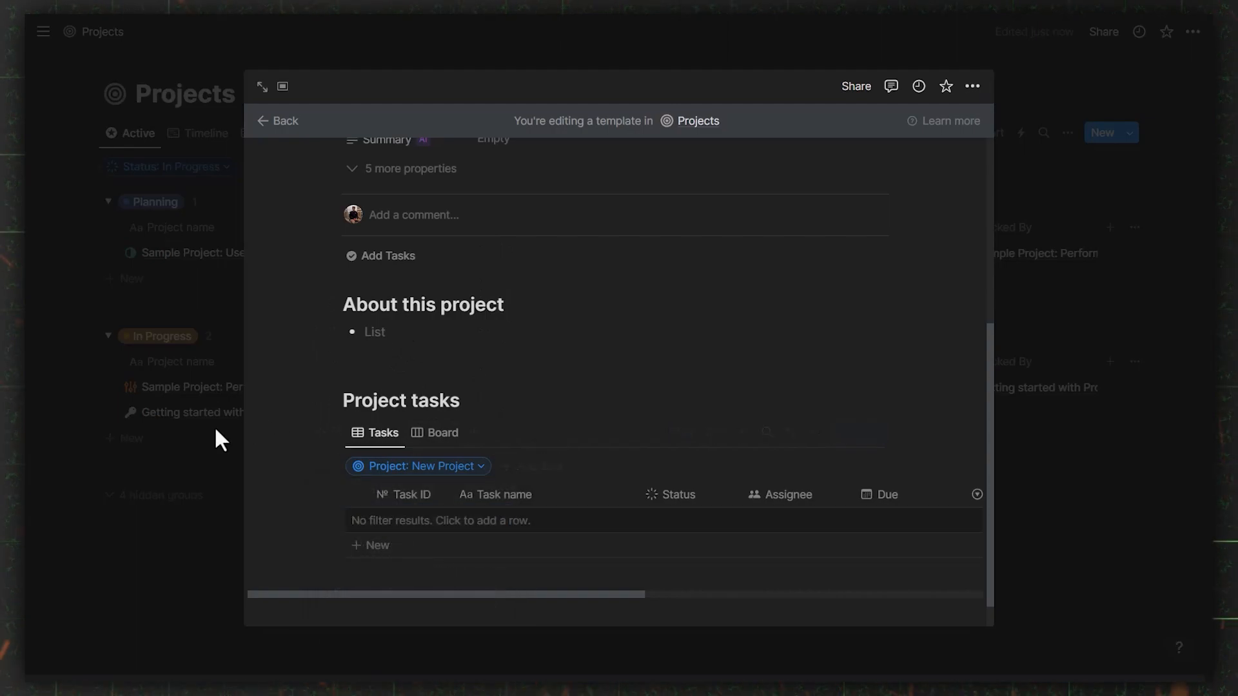
pyautogui.click(276, 121)
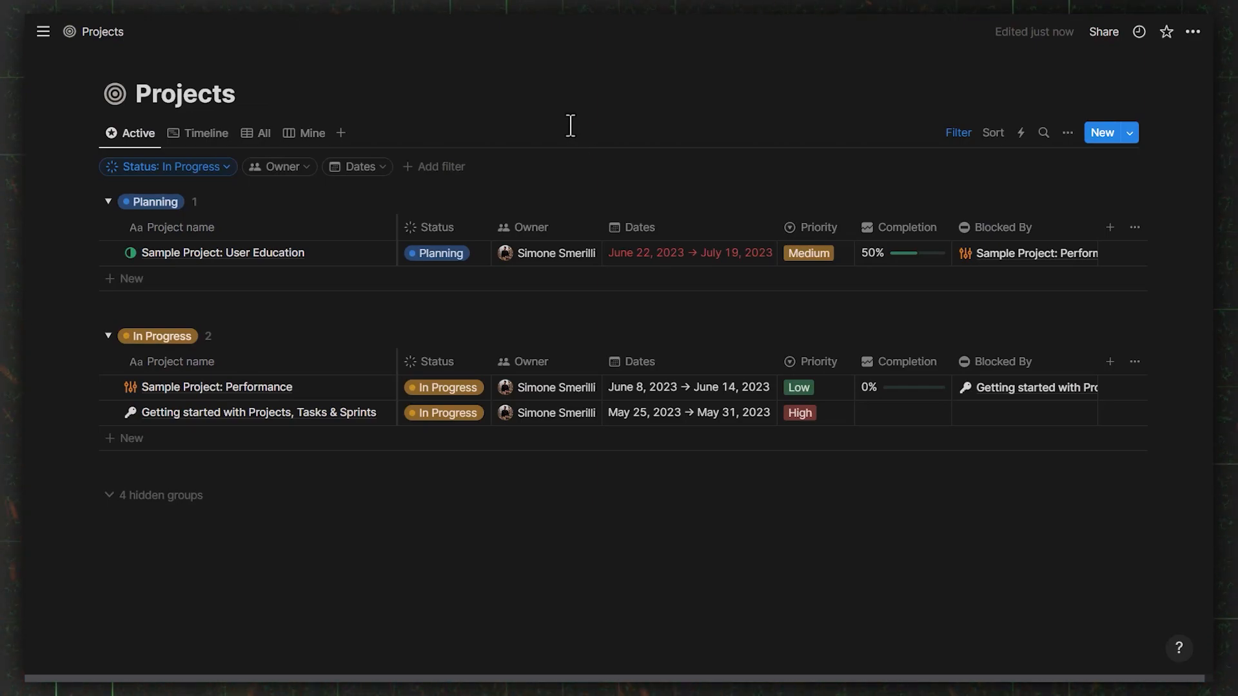
pyautogui.moveTo(552, 62)
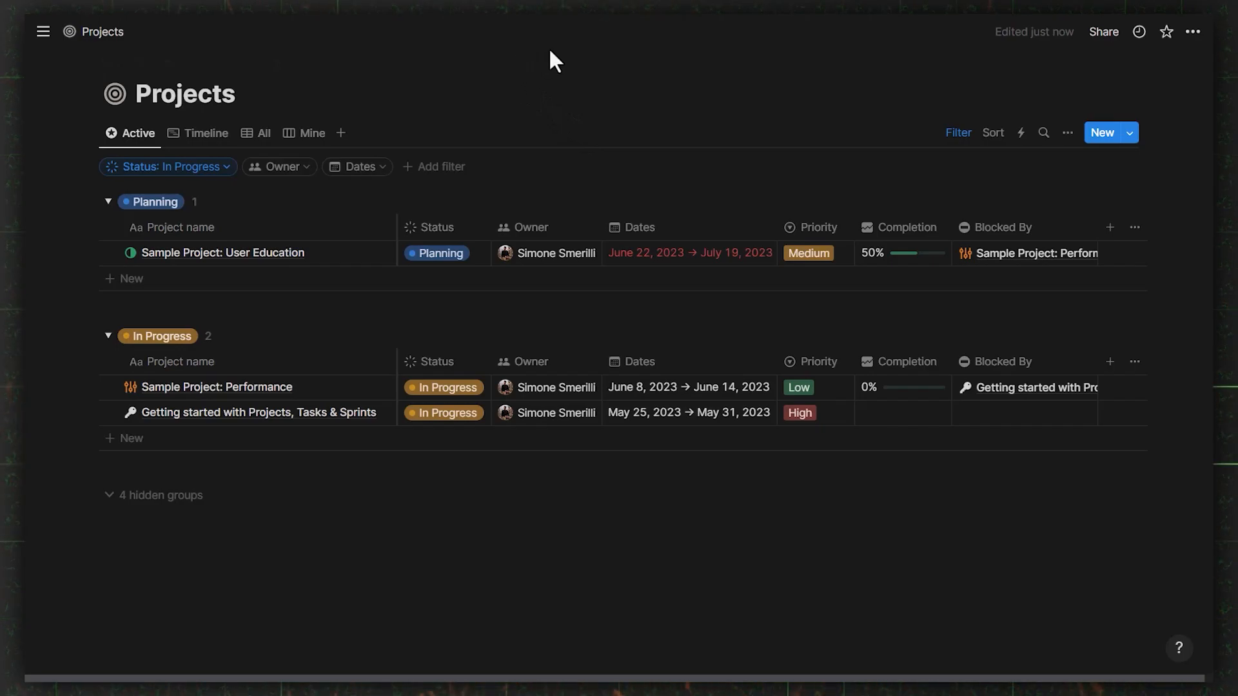
pyautogui.moveTo(562, 66)
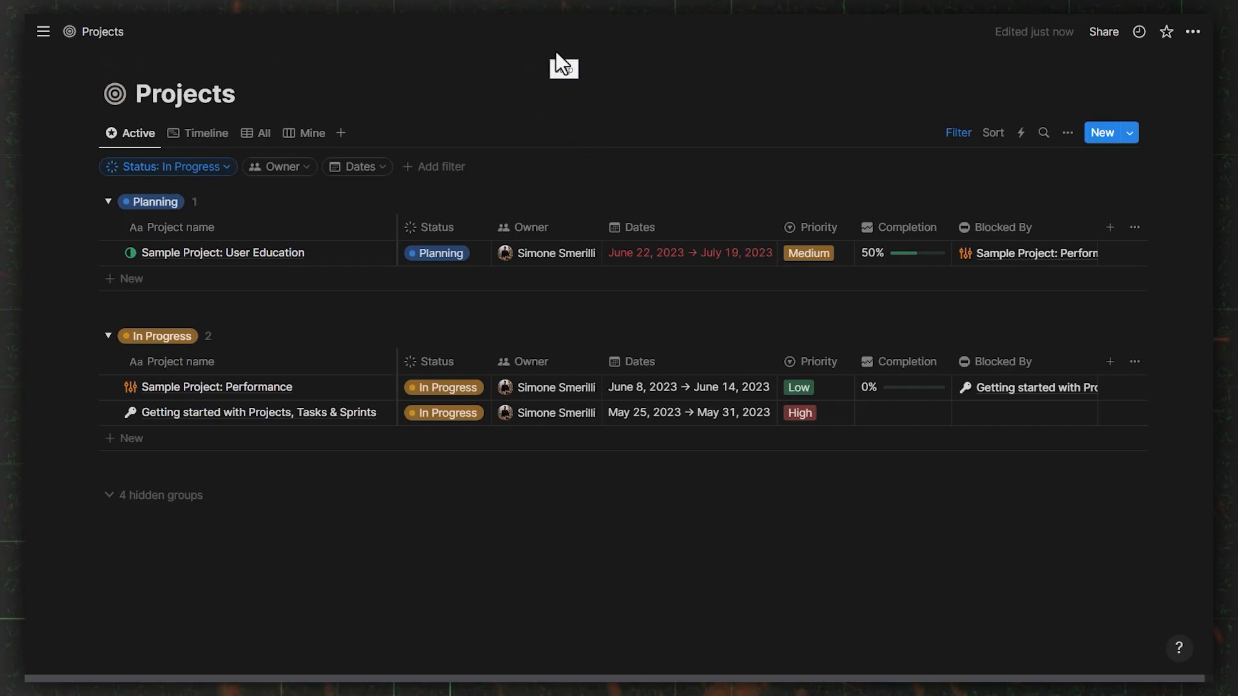